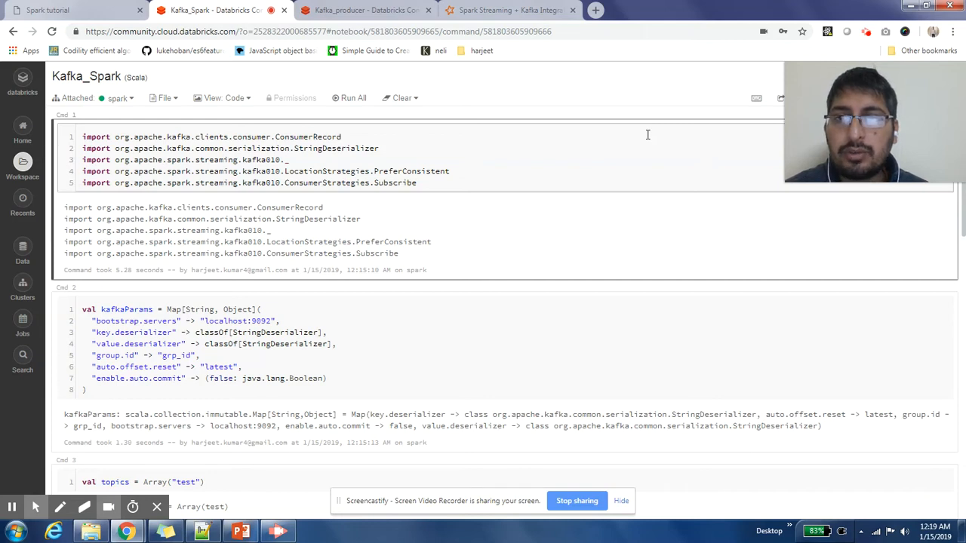
Consult the Spark Streaming Kafka integration guide's linking snippet and return to Kafka_Spark.
{"action": "left_click", "coordinate": [341, 136]}
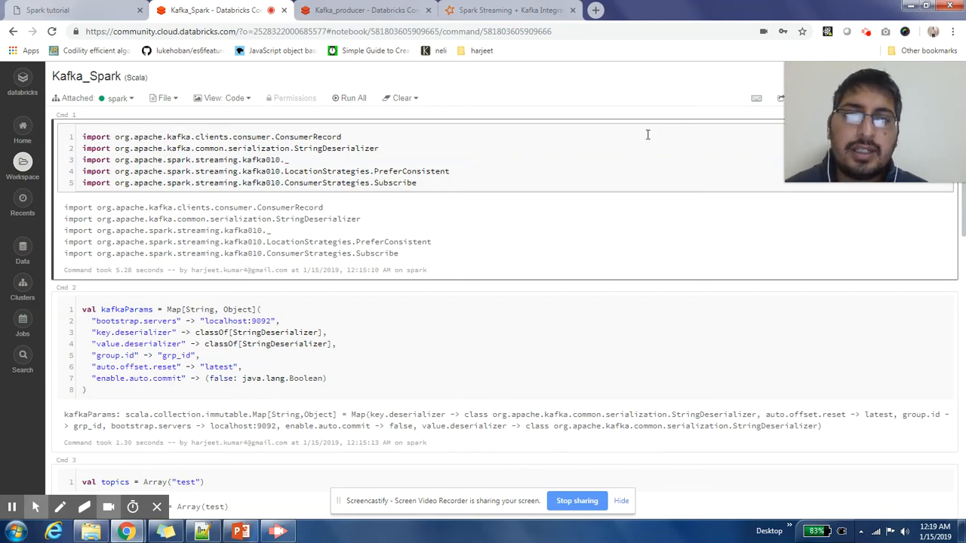
{"action": "mouse_move", "coordinate": [23, 245]}
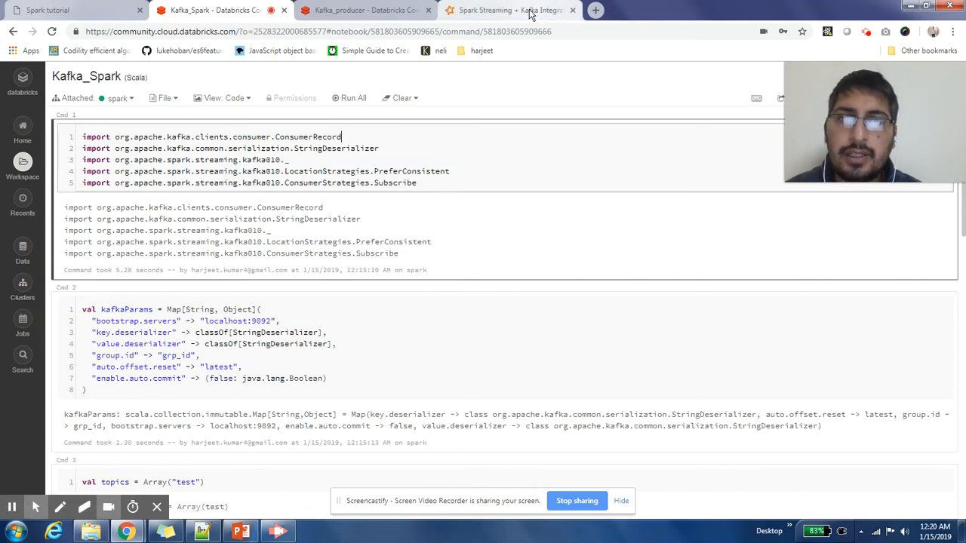
{"action": "left_click", "coordinate": [510, 10]}
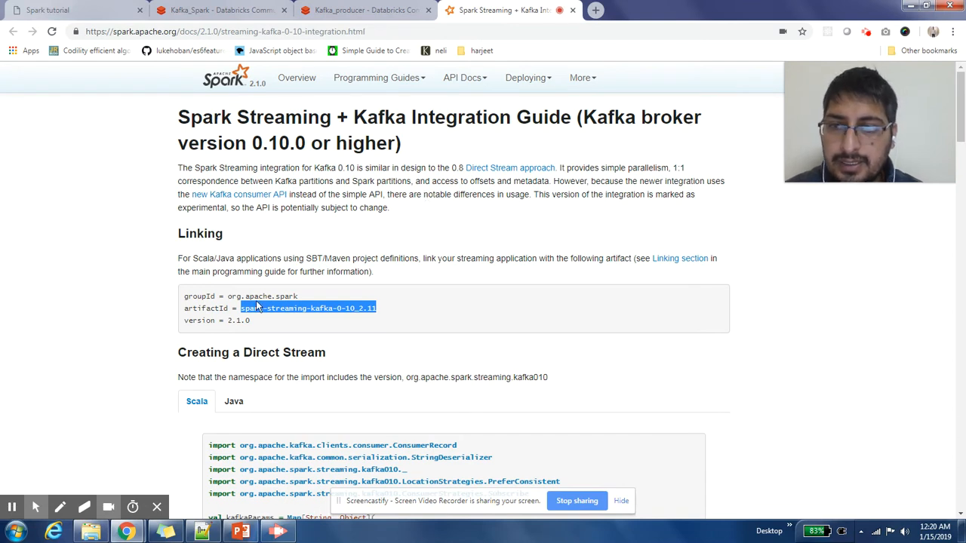
{"action": "left_click", "coordinate": [370, 318]}
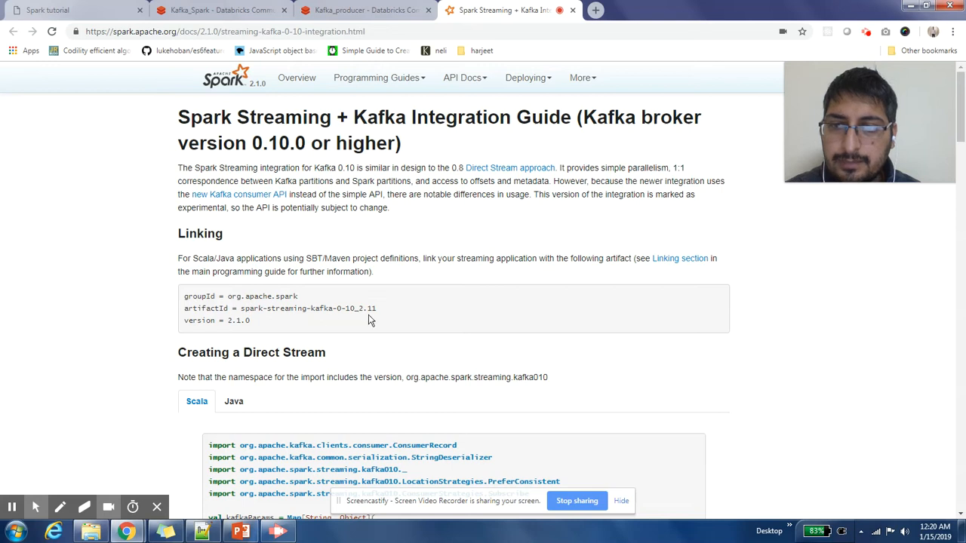
{"action": "mouse_move", "coordinate": [252, 257]}
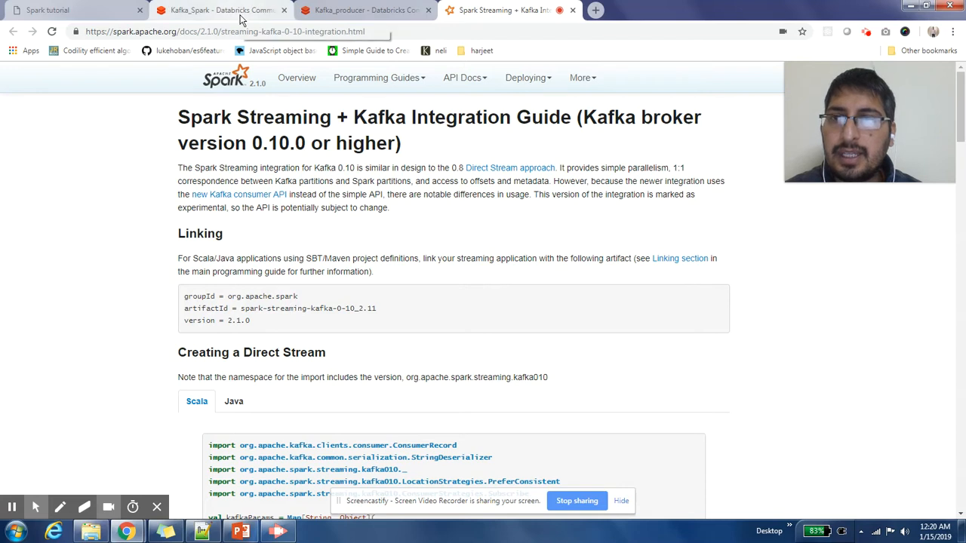
{"action": "left_click", "coordinate": [218, 10]}
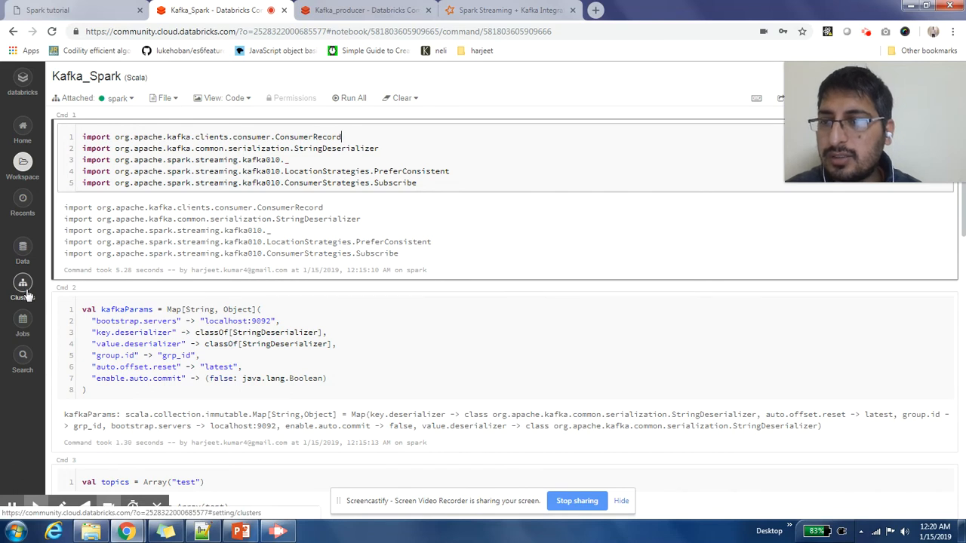
On the spark cluster's Libraries tab, begin installing a new Maven library.
{"action": "left_click", "coordinate": [22, 287]}
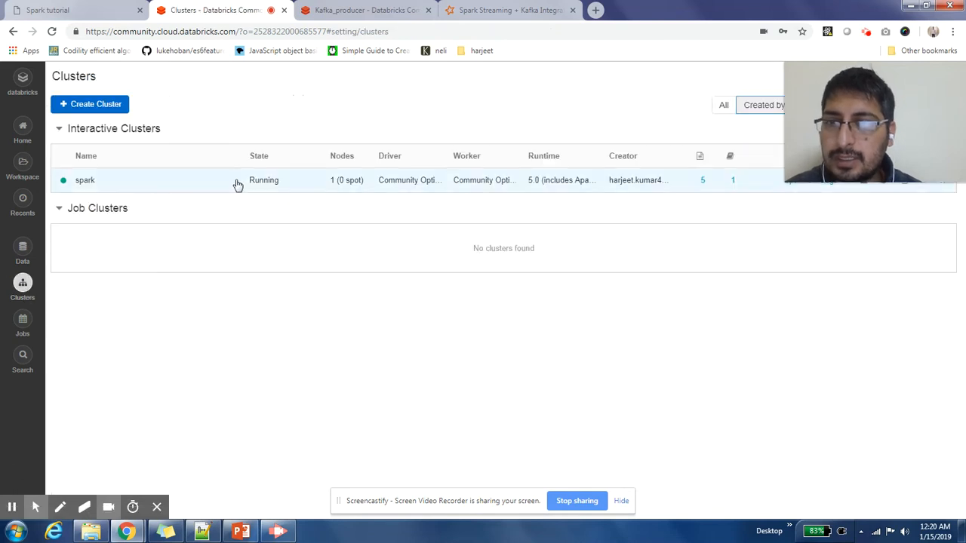
{"action": "left_click", "coordinate": [84, 179]}
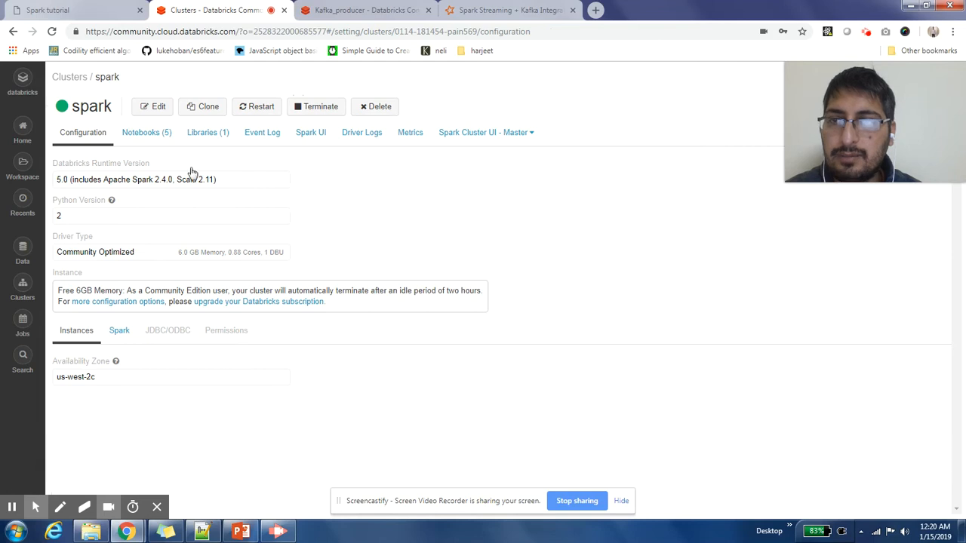
{"action": "left_click", "coordinate": [207, 132]}
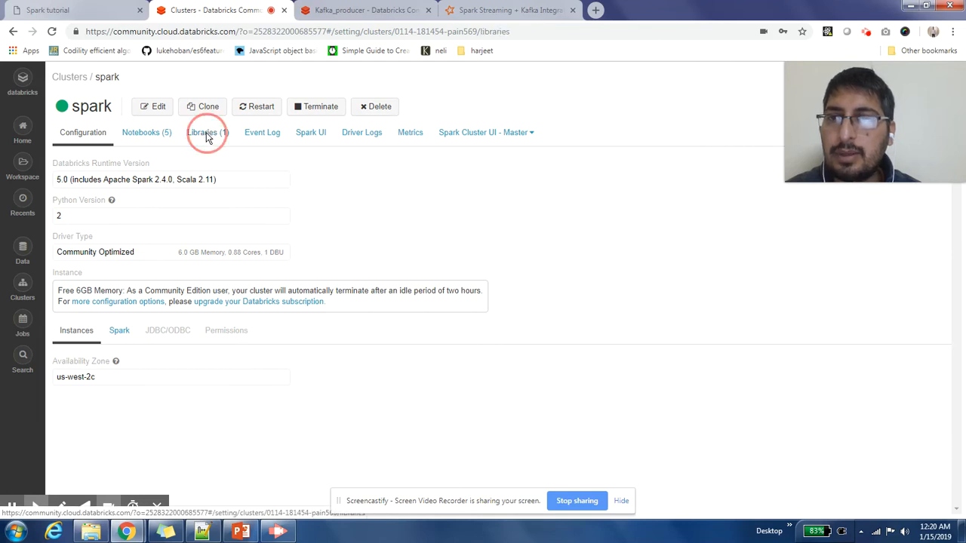
{"action": "left_click", "coordinate": [207, 132]}
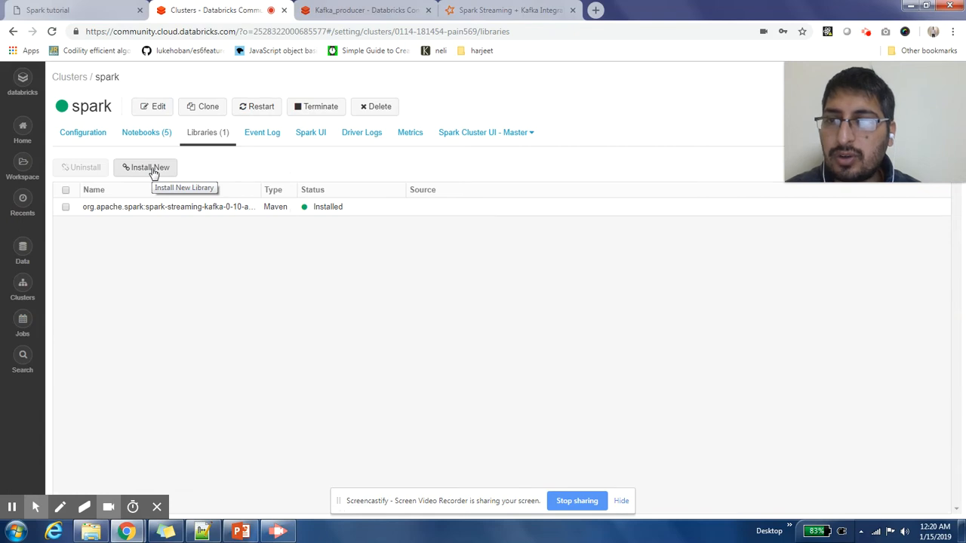
{"action": "left_click", "coordinate": [149, 167]}
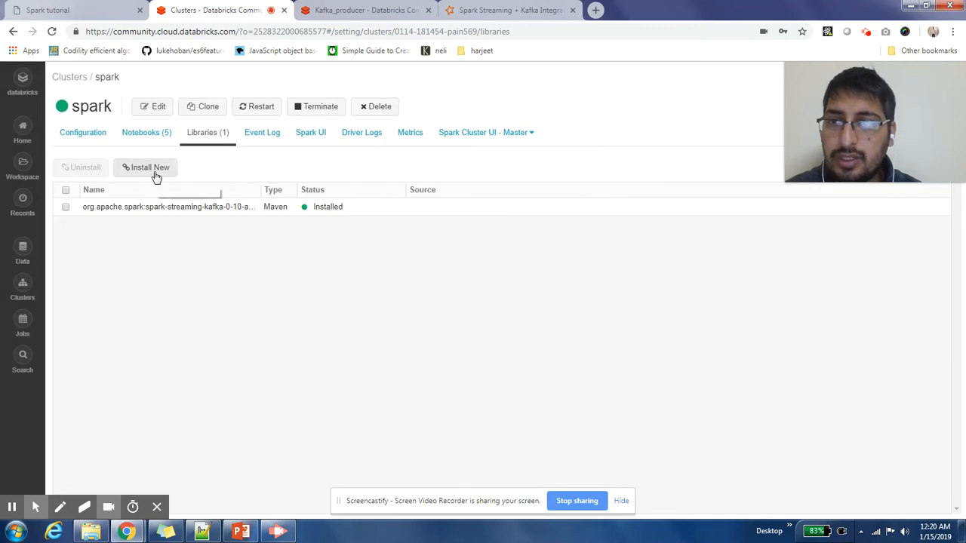
{"action": "left_click", "coordinate": [150, 167]}
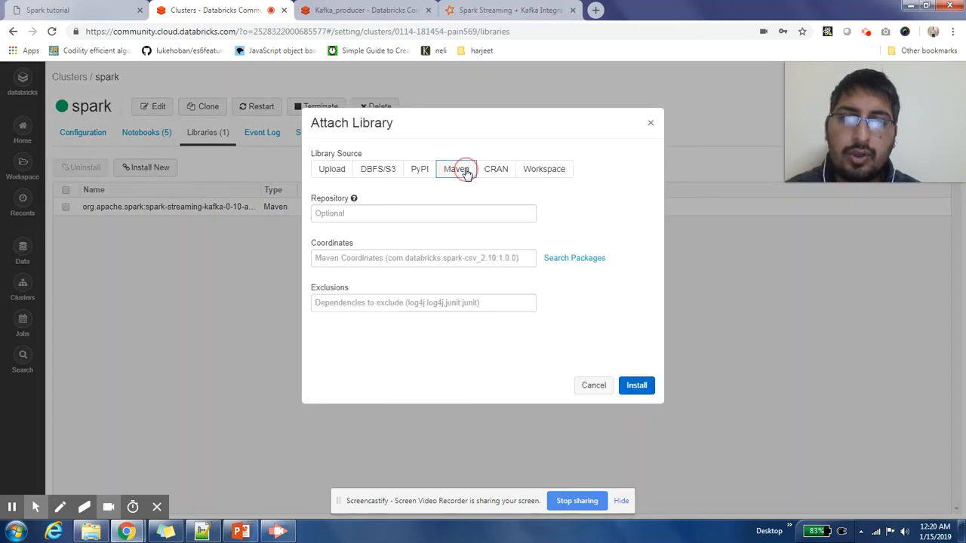
Search Maven Central packages for 'spar'.
{"action": "left_click", "coordinate": [574, 257]}
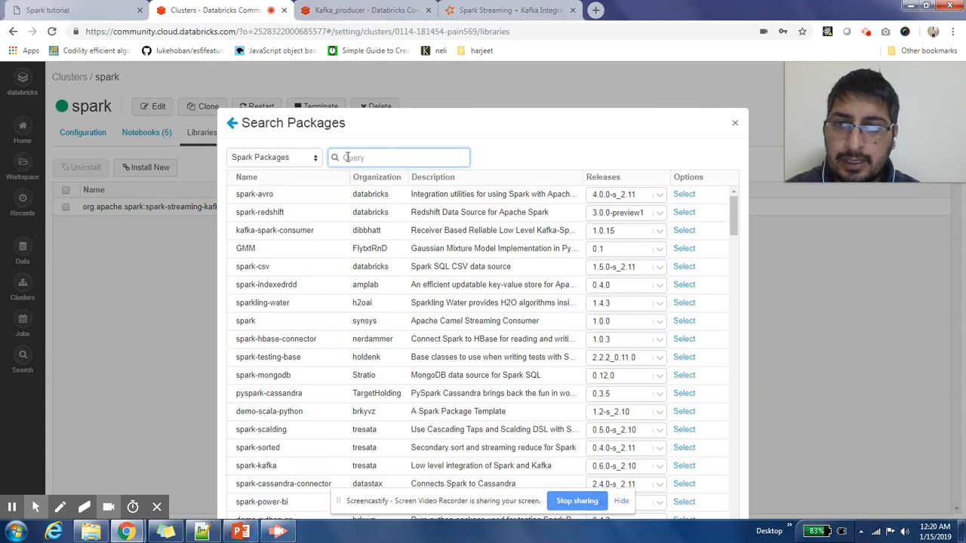
{"action": "left_click", "coordinate": [274, 157]}
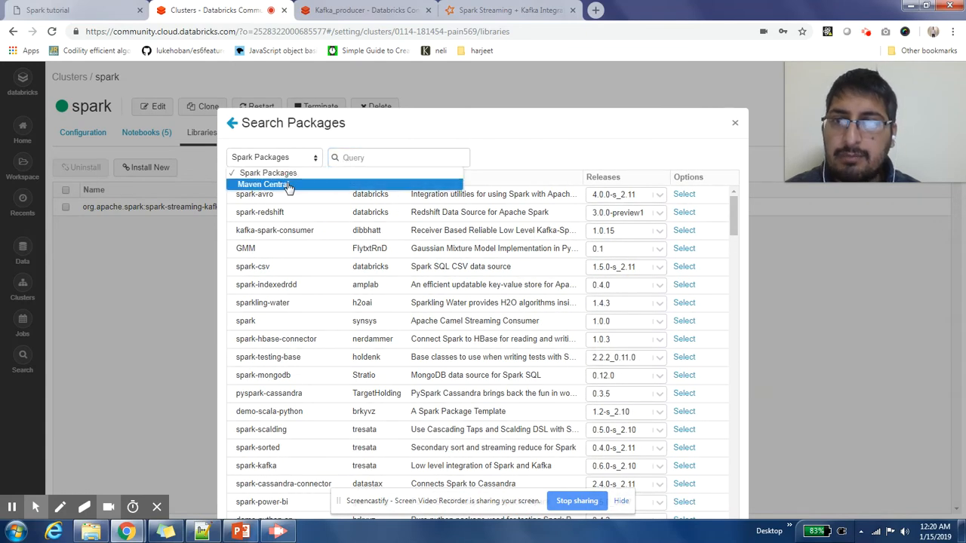
{"action": "left_click", "coordinate": [263, 184]}
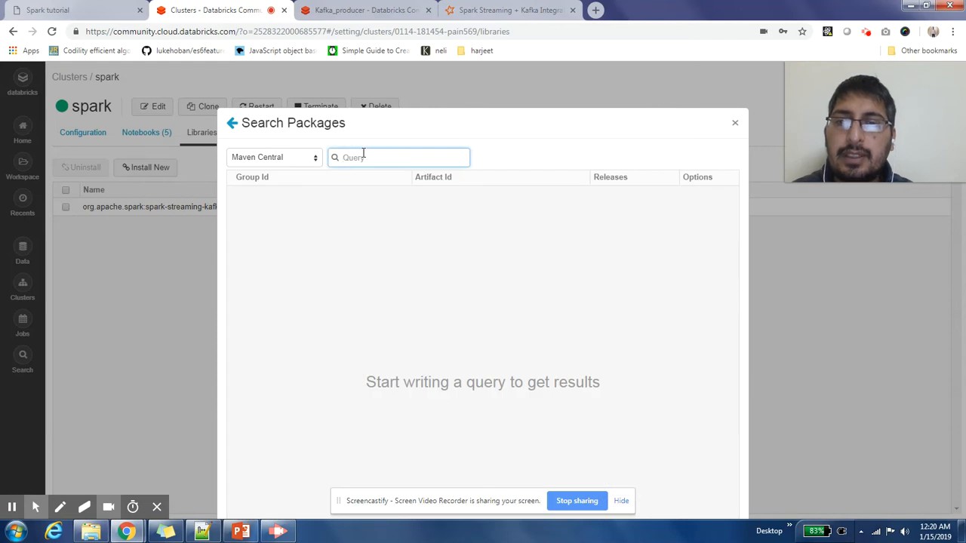
{"action": "type", "text": "spar"}
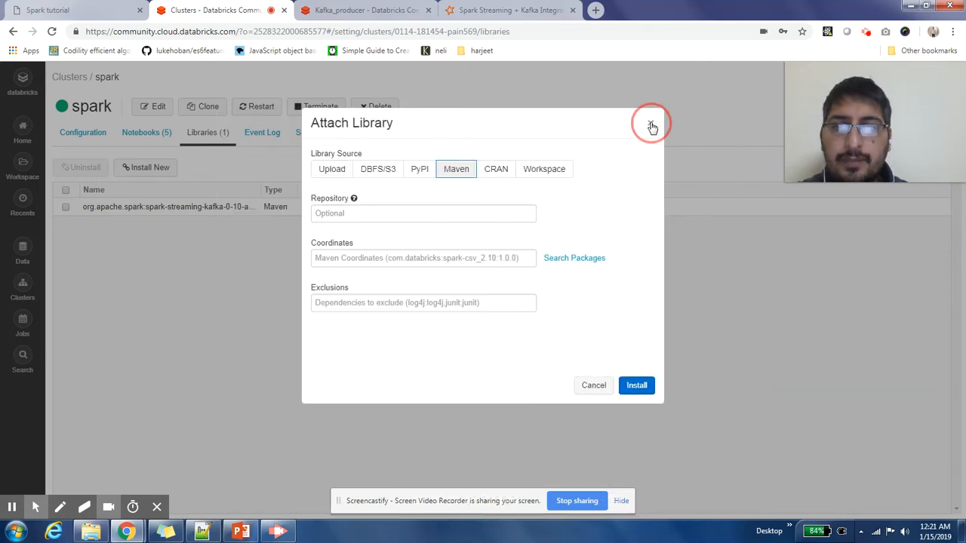
Close the library dialog without installing anything.
{"action": "left_click", "coordinate": [651, 125]}
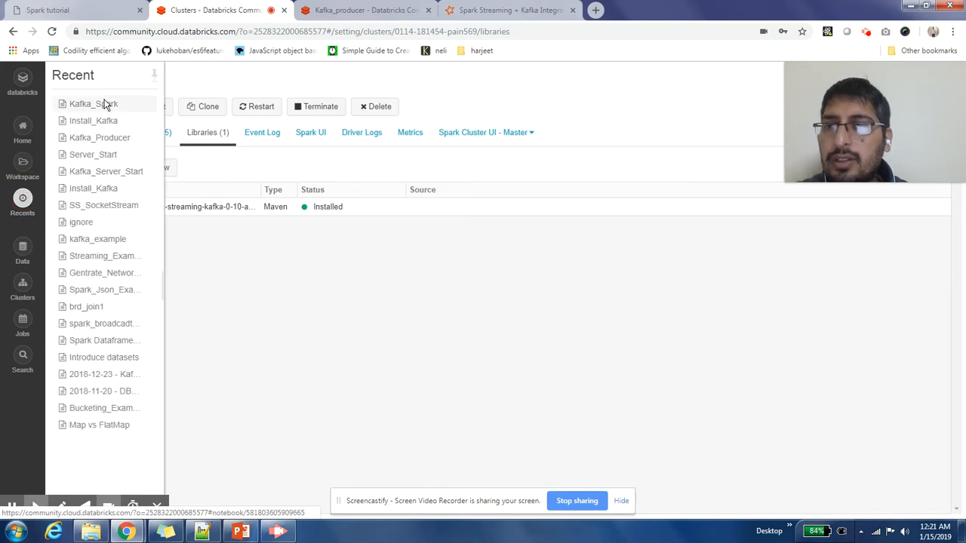
Reopen the Kafka_Spark notebook from Recents and rerun its Kafka import cell.
{"action": "left_click", "coordinate": [93, 104]}
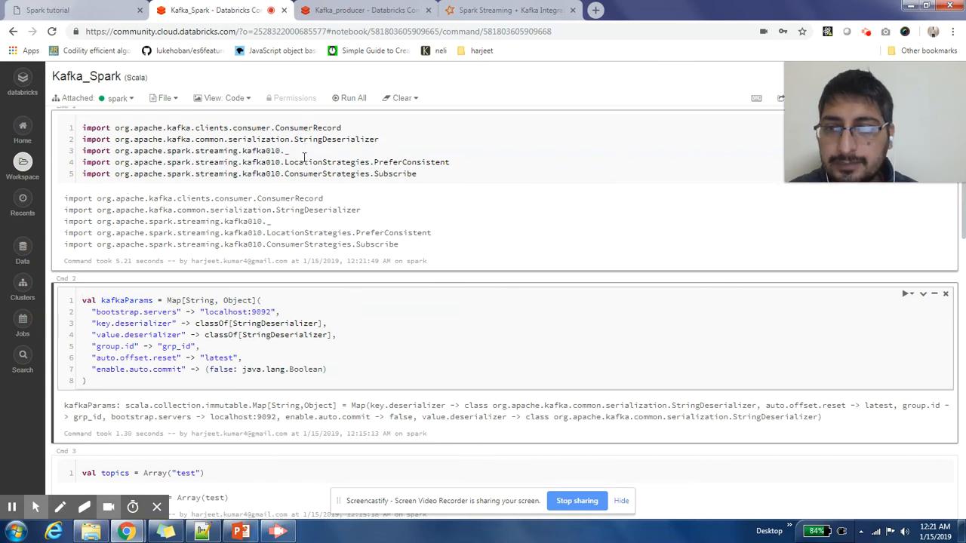
Rerun the Kafka parameters cell, highlighting the localhost bootstrap servers and 'latest' offset reset.
{"action": "scroll", "scroll_direction": "down", "scroll_amount": 3}
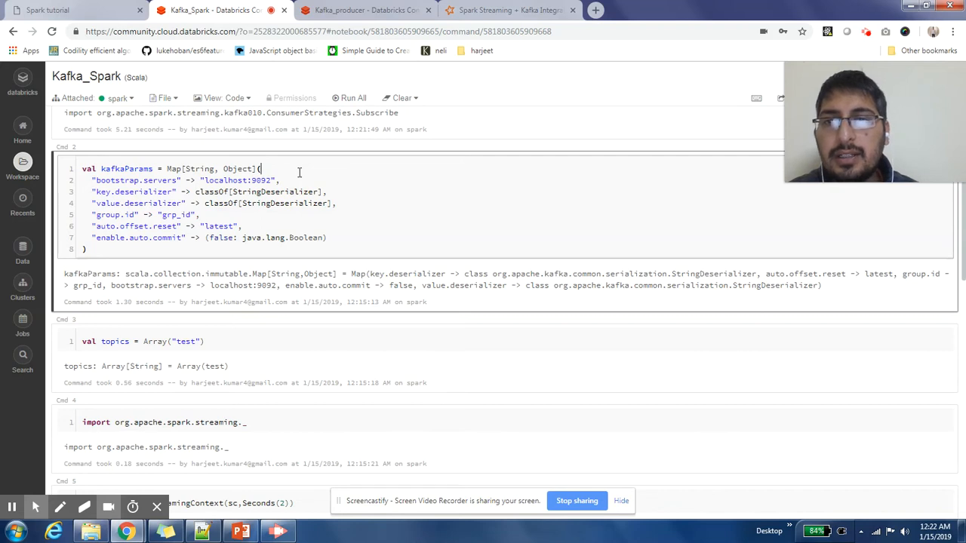
{"action": "mouse_move", "coordinate": [118, 181]}
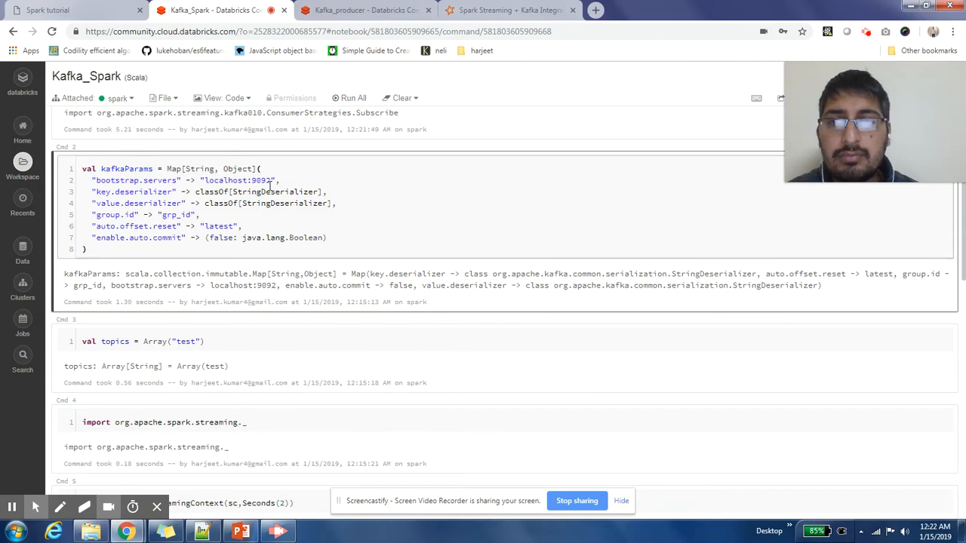
{"action": "left_click", "coordinate": [230, 180]}
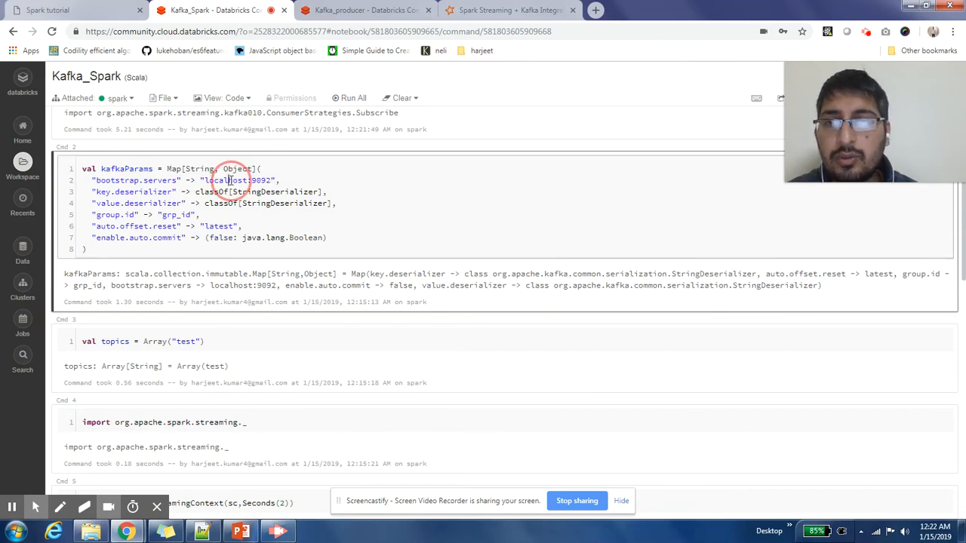
{"action": "double_click", "coordinate": [262, 180]}
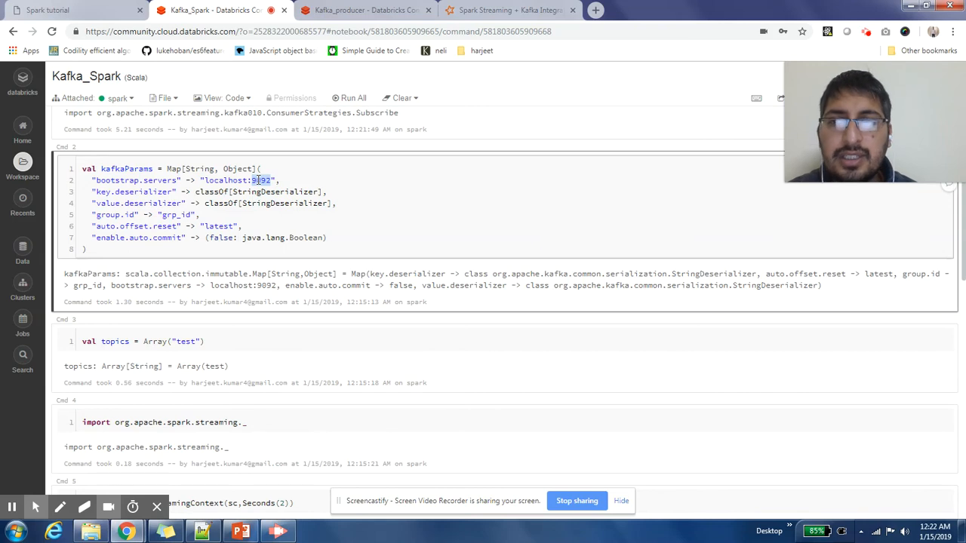
{"action": "double_click", "coordinate": [223, 179]}
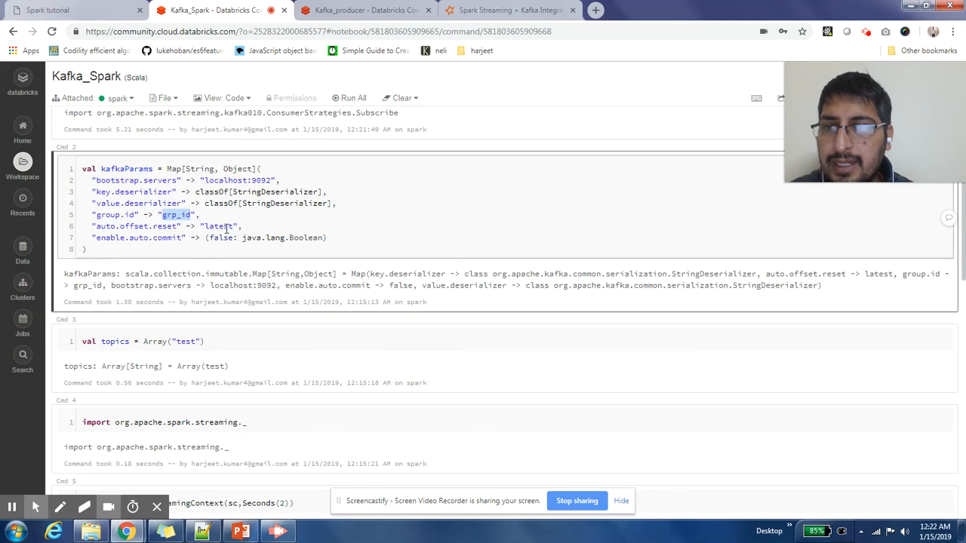
{"action": "double_click", "coordinate": [220, 226]}
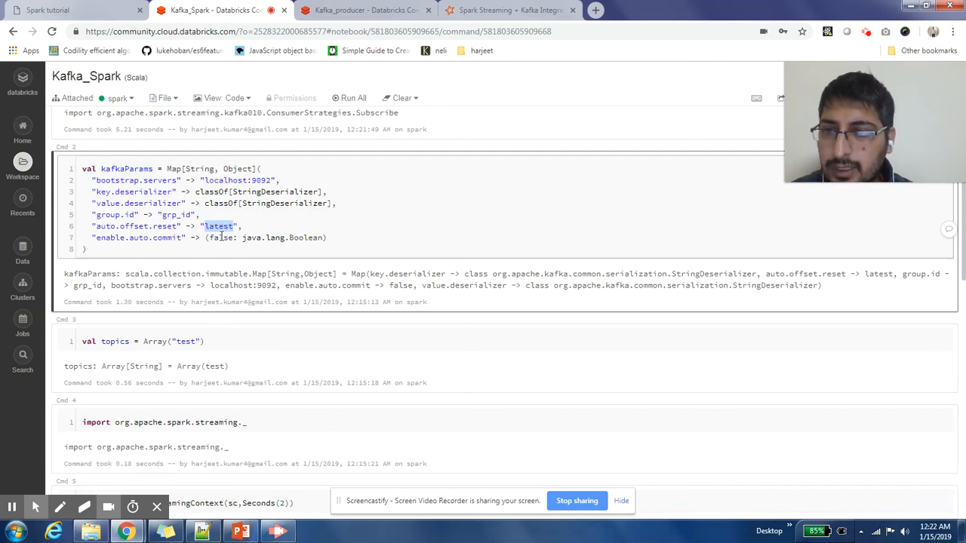
Rerun through the direct stream cell, highlighting its ssc, topics and kafkaParams arguments.
{"action": "scroll", "scroll_direction": "down", "scroll_amount": 3}
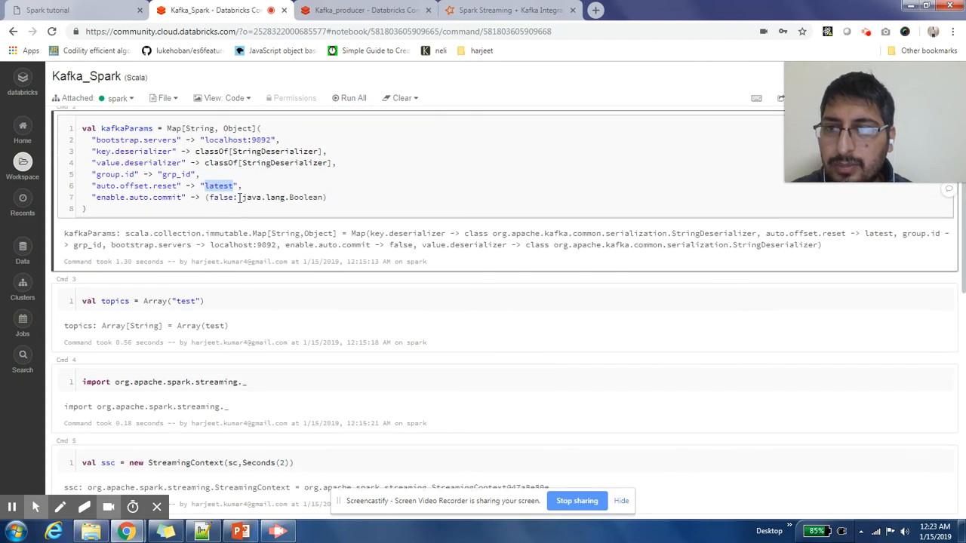
{"action": "left_click", "coordinate": [247, 300]}
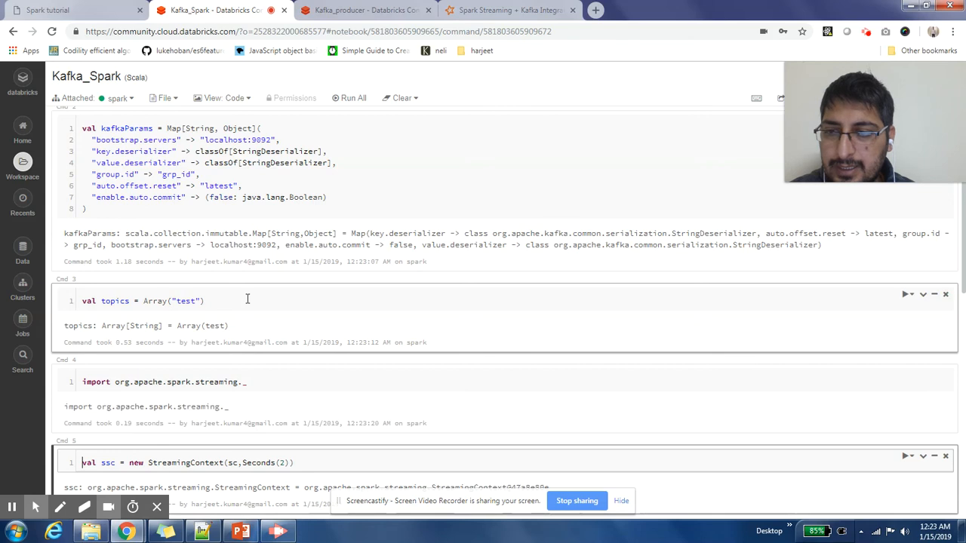
{"action": "scroll", "scroll_direction": "down", "scroll_amount": 3}
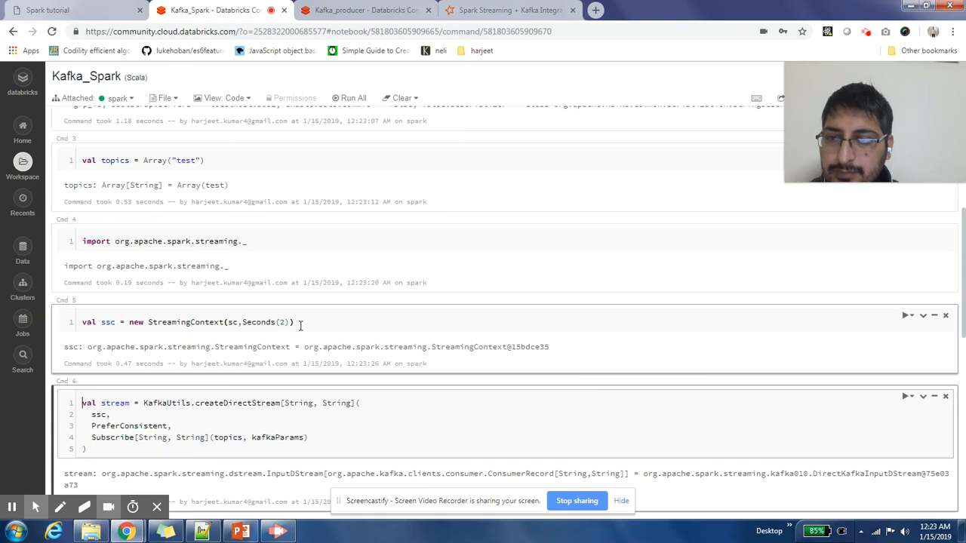
{"action": "scroll", "scroll_direction": "down", "scroll_amount": 3}
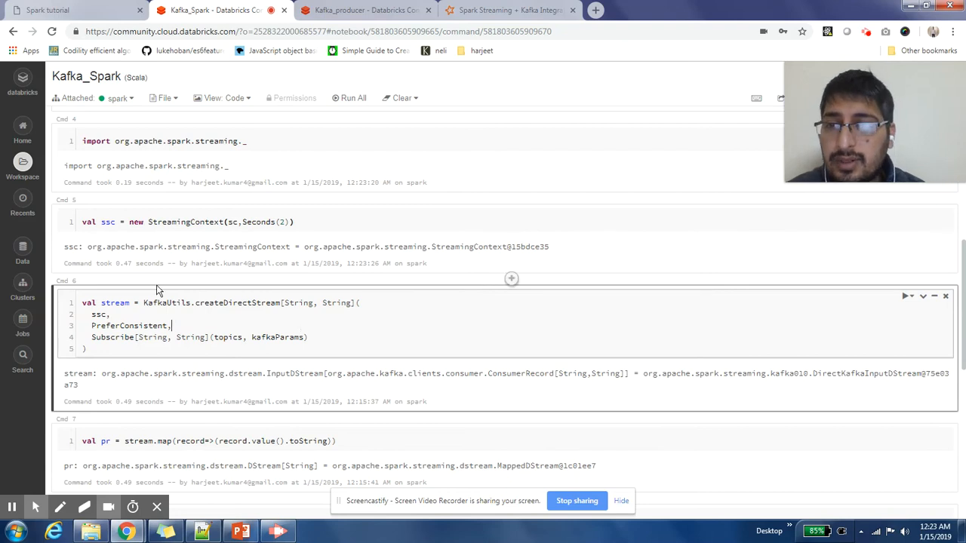
{"action": "mouse_move", "coordinate": [276, 338]}
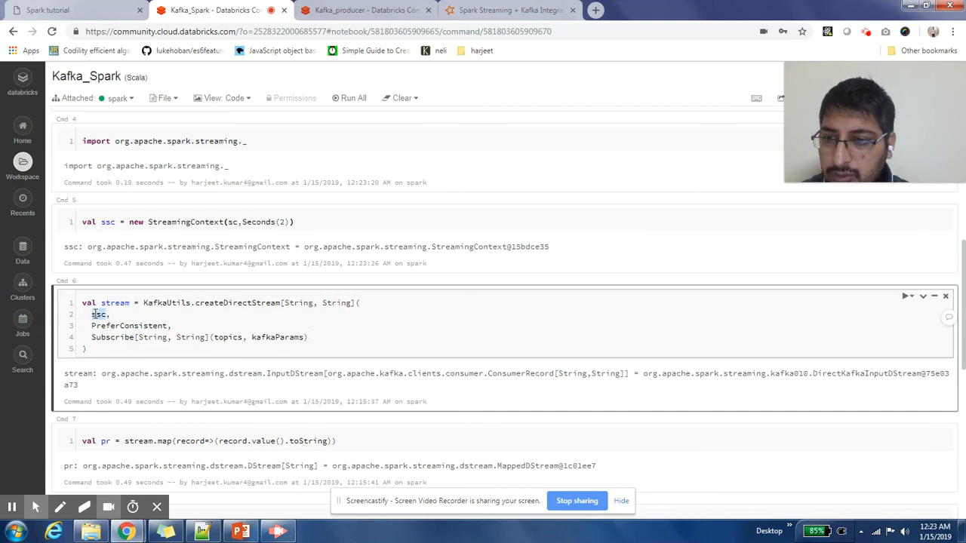
{"action": "double_click", "coordinate": [128, 325]}
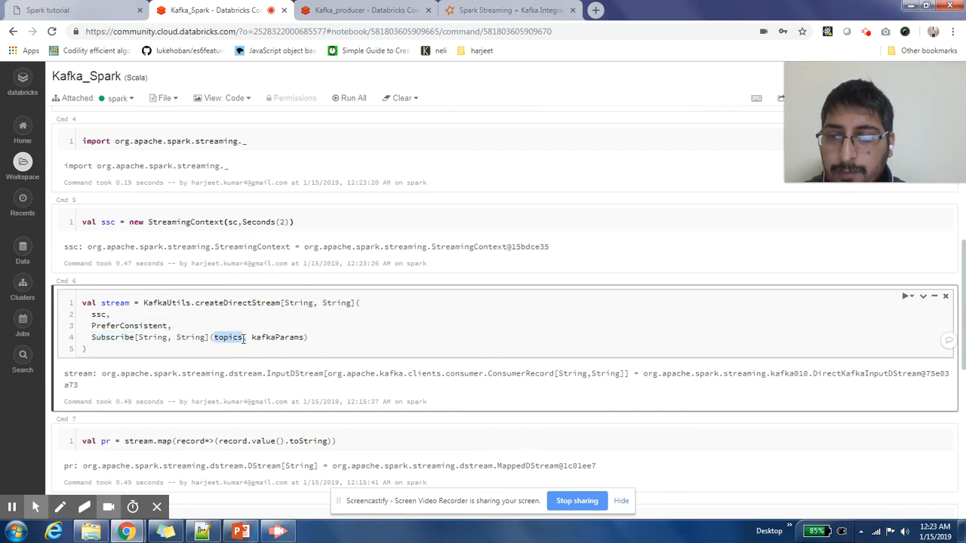
{"action": "double_click", "coordinate": [277, 337]}
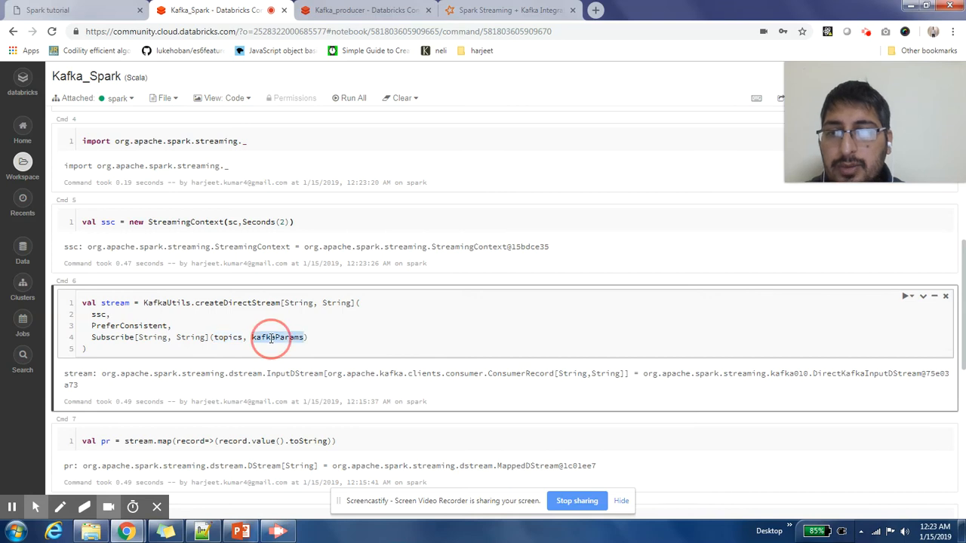
{"action": "left_click", "coordinate": [272, 338]}
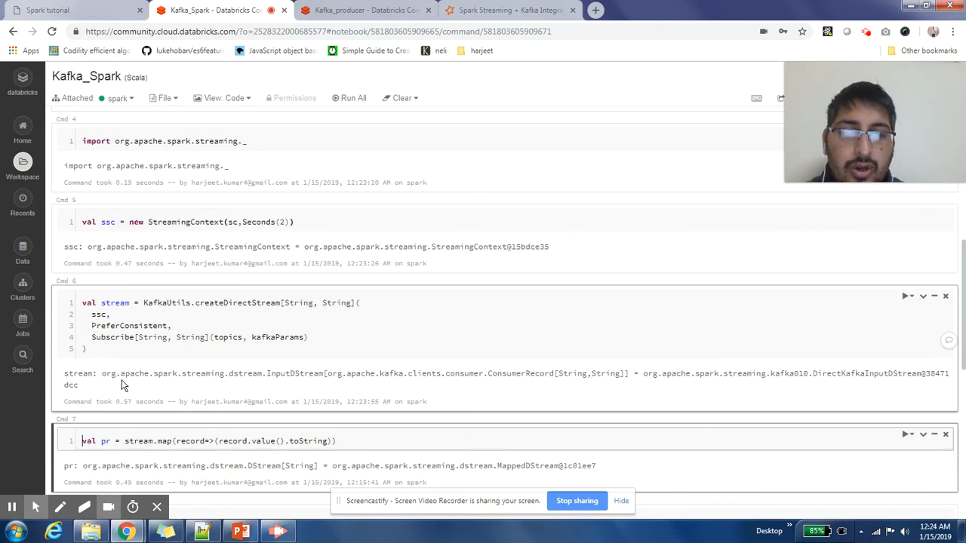
Rerun the map, pr.print(), ssc.start() and ssc.awaitTermination() cells, then open the attached cluster's dropdown.
{"action": "scroll", "scroll_direction": "down", "scroll_amount": 3}
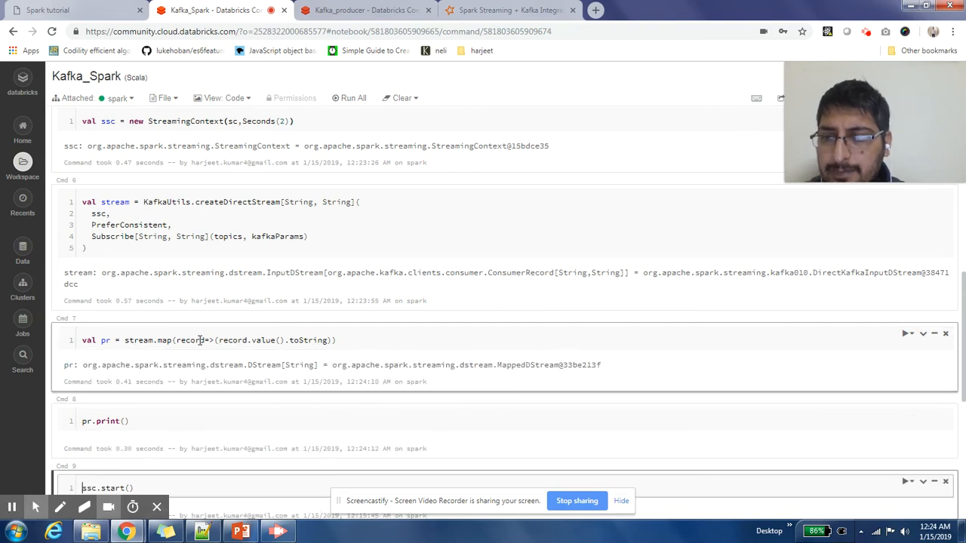
{"action": "scroll", "scroll_direction": "down", "scroll_amount": 3}
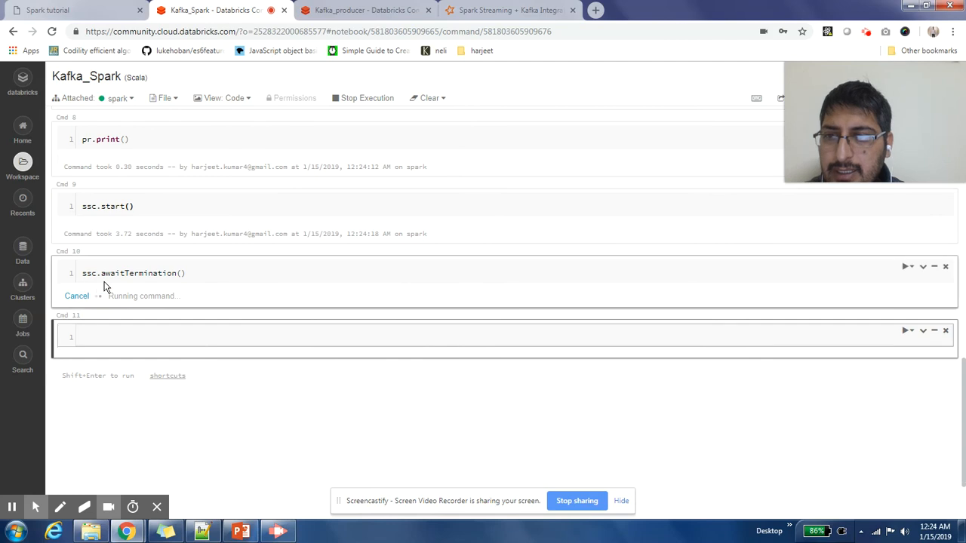
{"action": "mouse_move", "coordinate": [215, 278]}
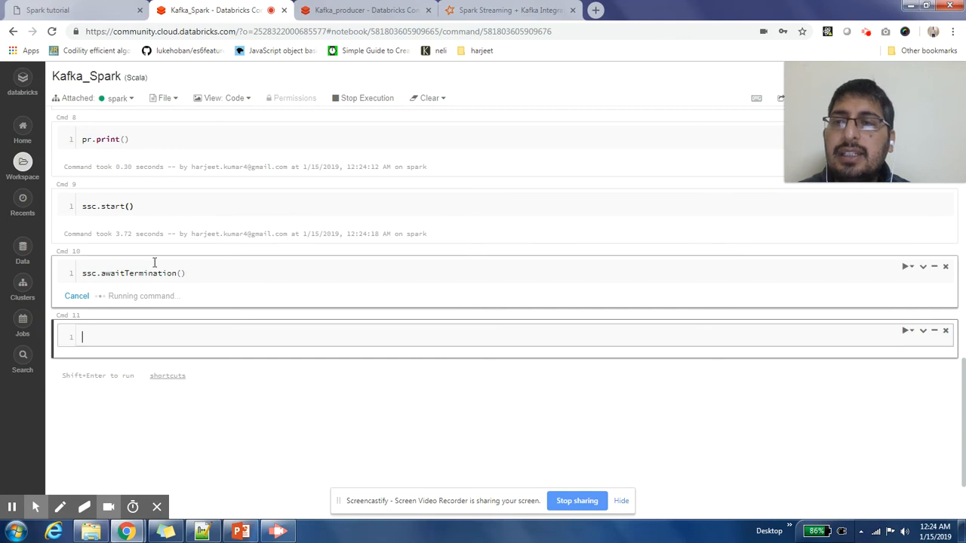
{"action": "left_click", "coordinate": [118, 98]}
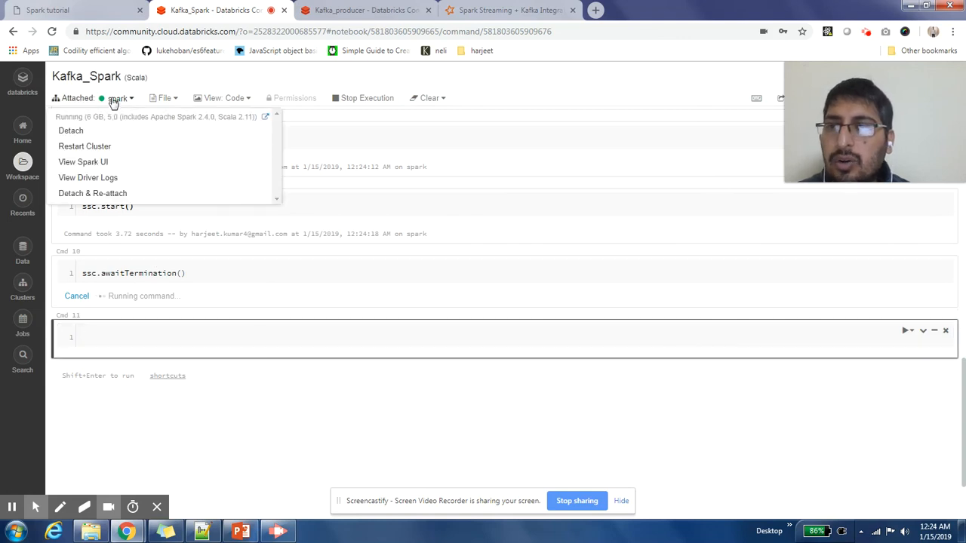
Open the Spark driver logs, scroll Standard output, and switch to the Kafka_producer notebook.
{"action": "left_click", "coordinate": [88, 177]}
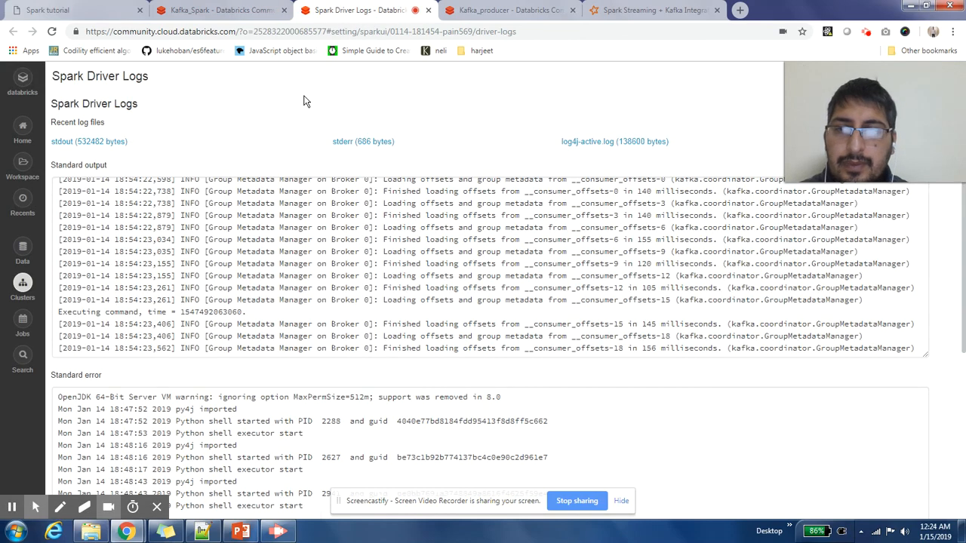
{"action": "scroll", "scroll_direction": "down", "scroll_amount": 3}
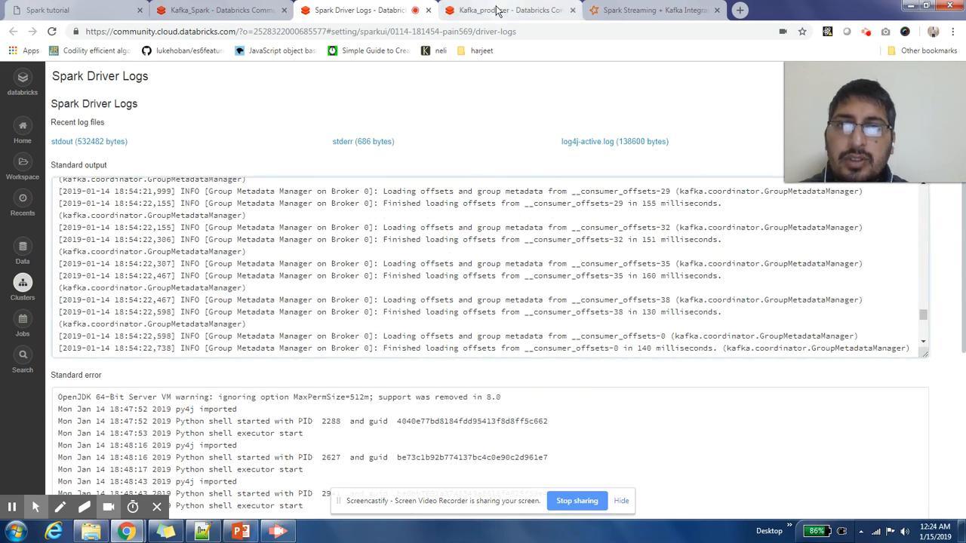
{"action": "left_click", "coordinate": [509, 9]}
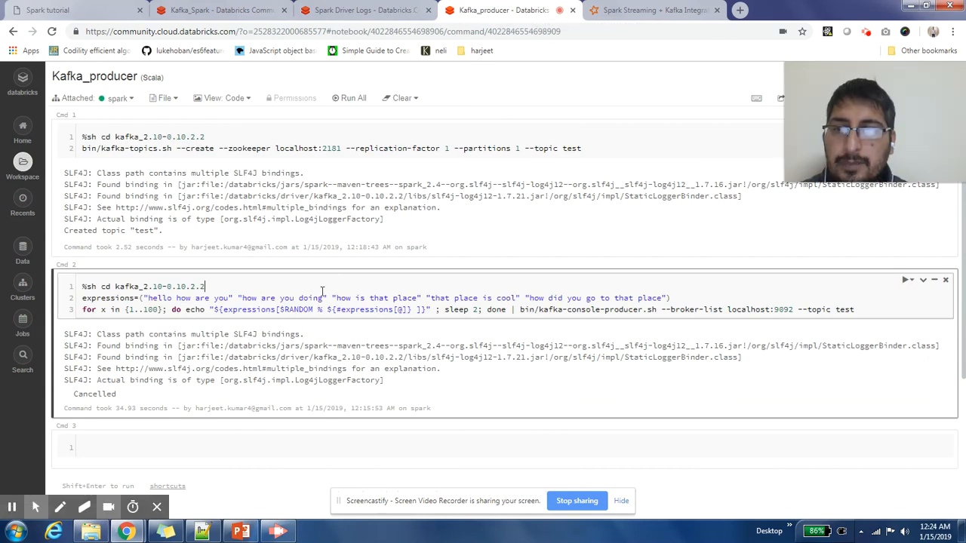
Run producer Cmd 2 sending random phrases to 'test', then switch to the driver logs.
{"action": "left_click", "coordinate": [907, 280]}
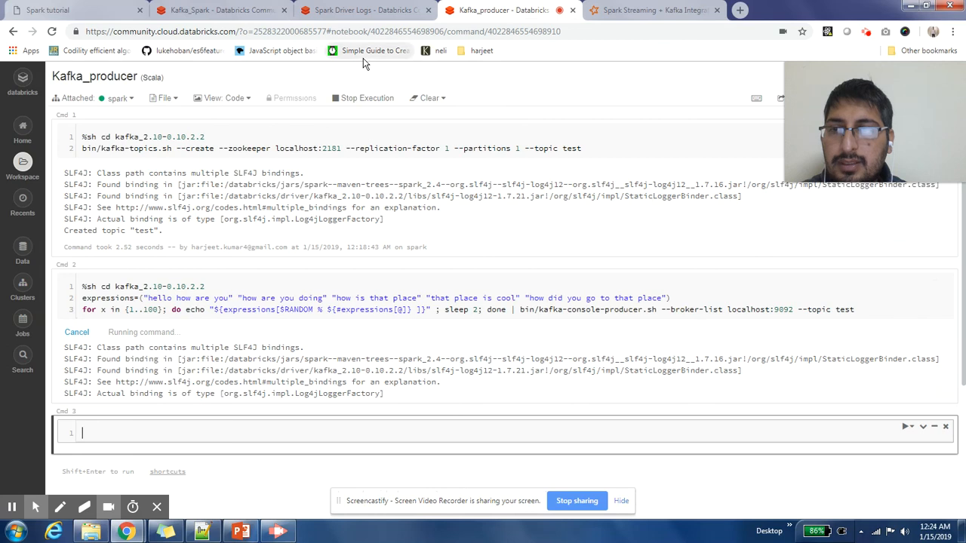
{"action": "left_click", "coordinate": [362, 10]}
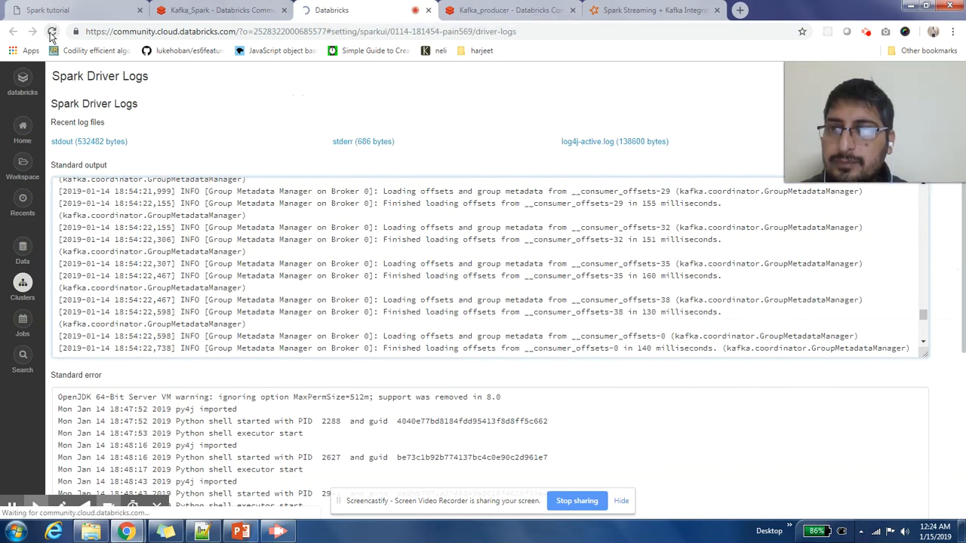
Reload and scroll the driver logs' Standard output twice, then switch to Kafka_Spark.
{"action": "left_click", "coordinate": [51, 31]}
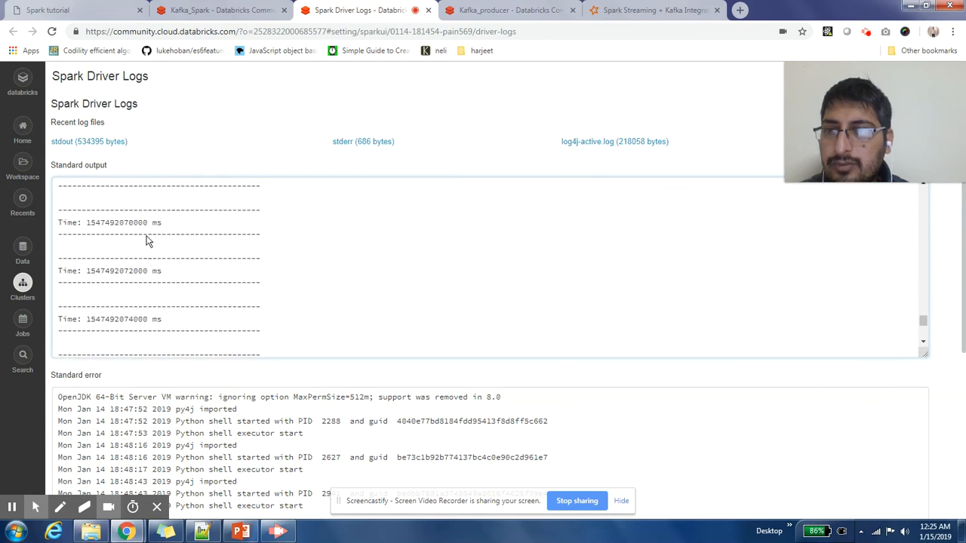
{"action": "scroll", "scroll_direction": "down", "scroll_amount": 3}
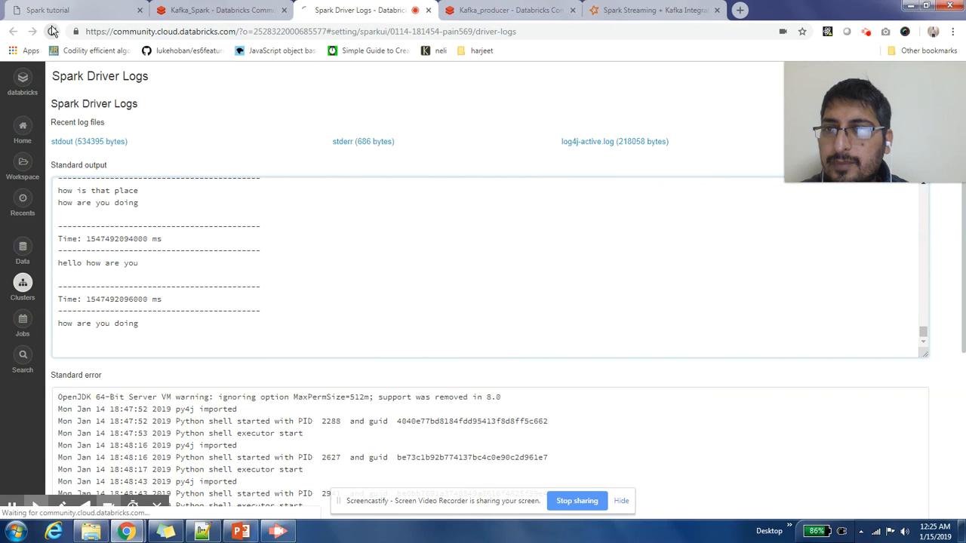
{"action": "left_click", "coordinate": [52, 31]}
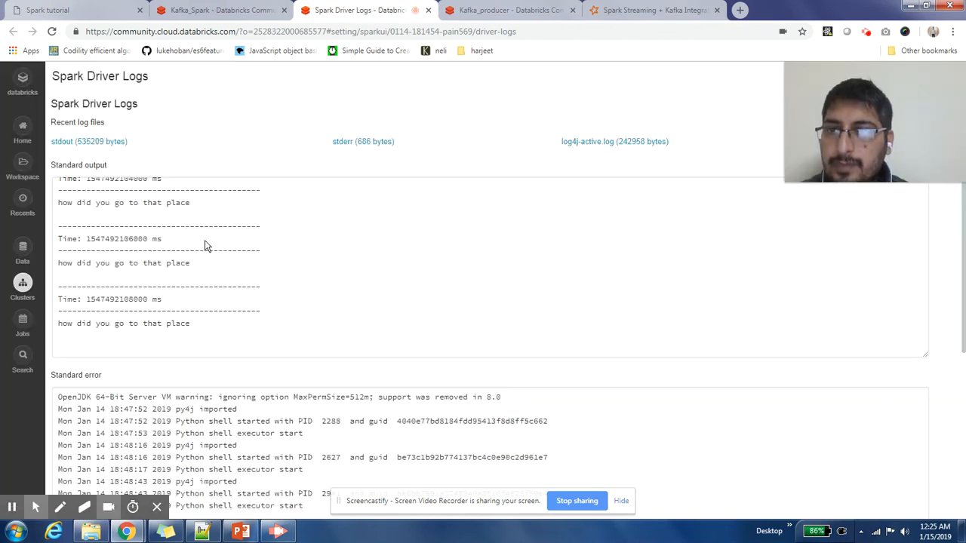
{"action": "scroll", "scroll_direction": "down", "scroll_amount": 3}
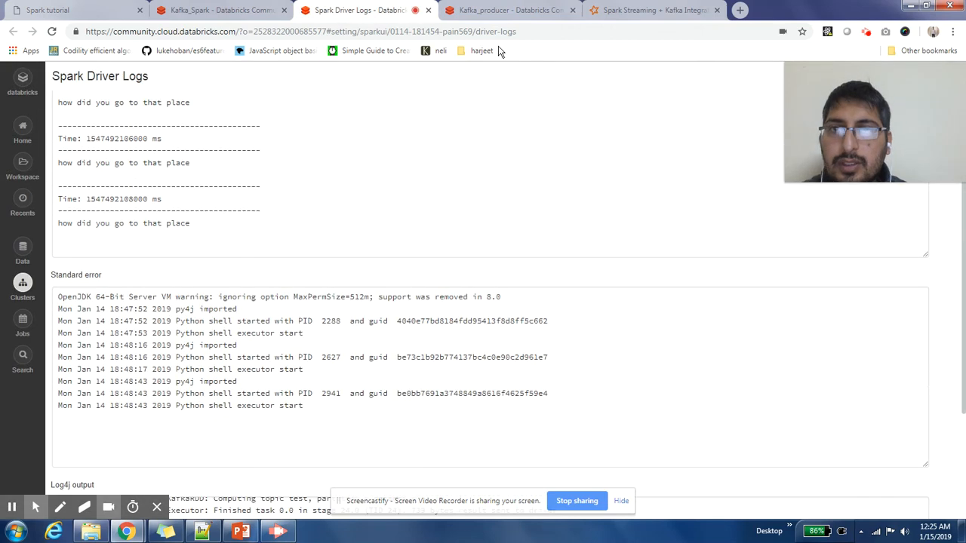
{"action": "left_click", "coordinate": [502, 10]}
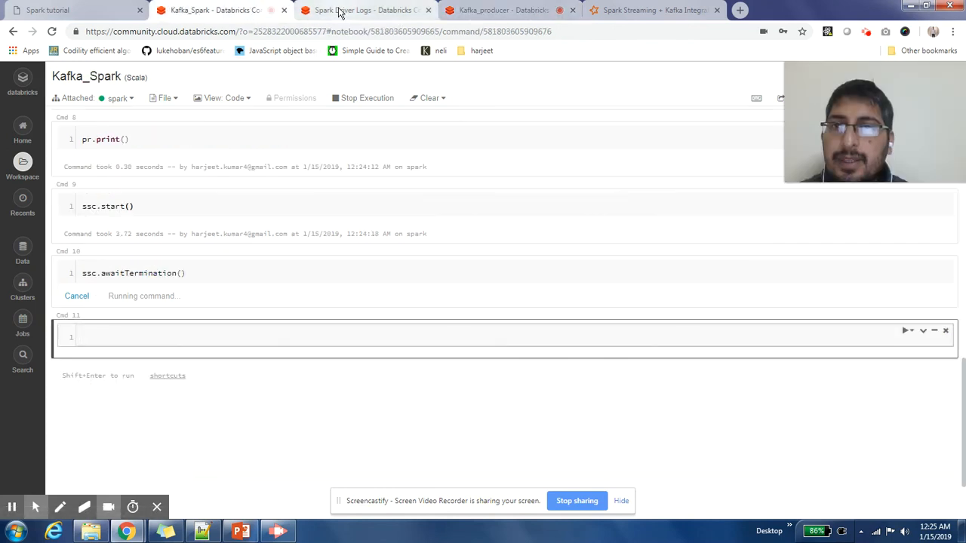
Switch to the Spark Driver Logs tab and reload it twice for the newest batches.
{"action": "left_click", "coordinate": [362, 10]}
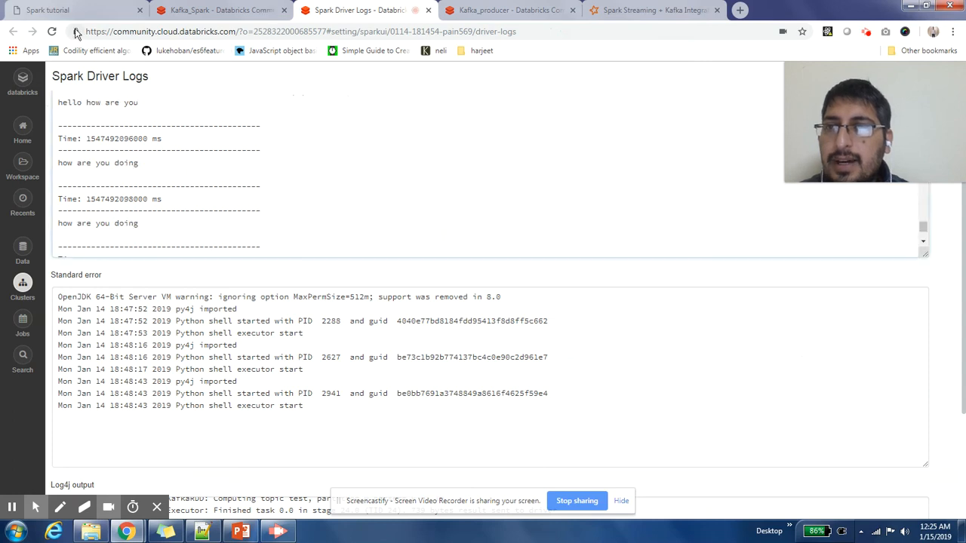
{"action": "left_click", "coordinate": [52, 31]}
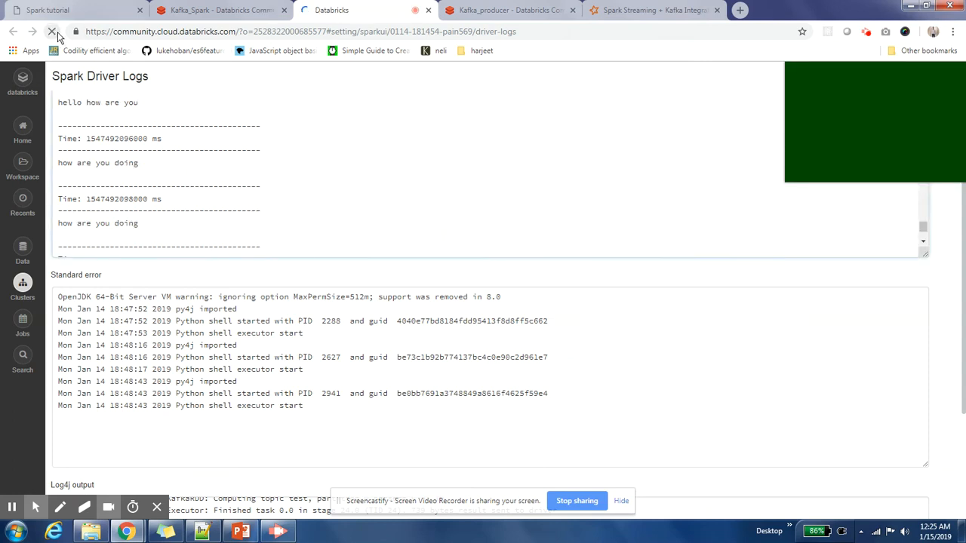
{"action": "left_click", "coordinate": [51, 31]}
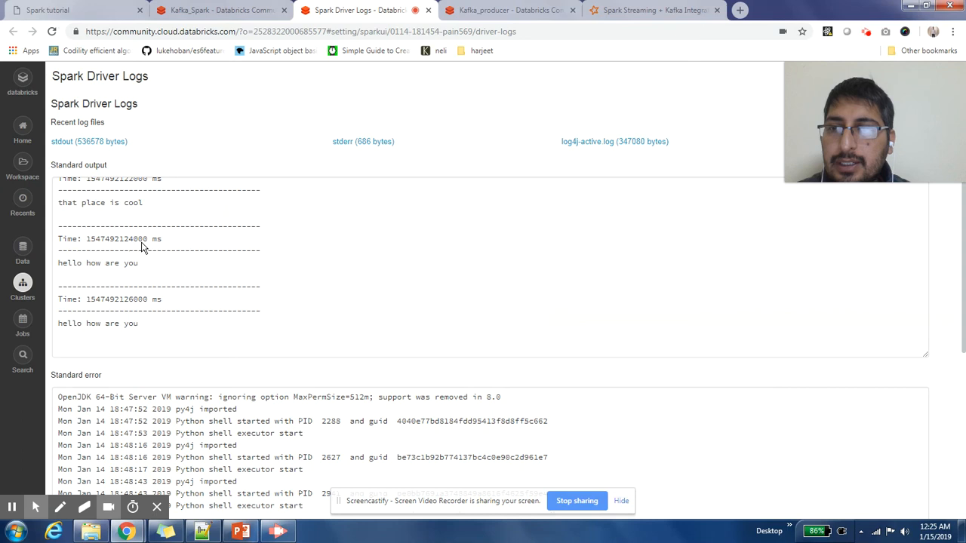
{"action": "mouse_move", "coordinate": [151, 272]}
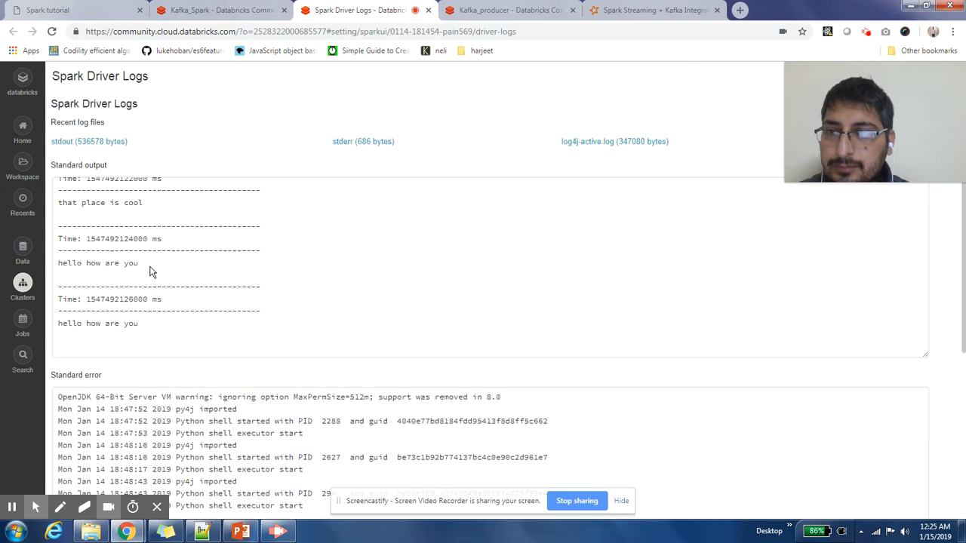